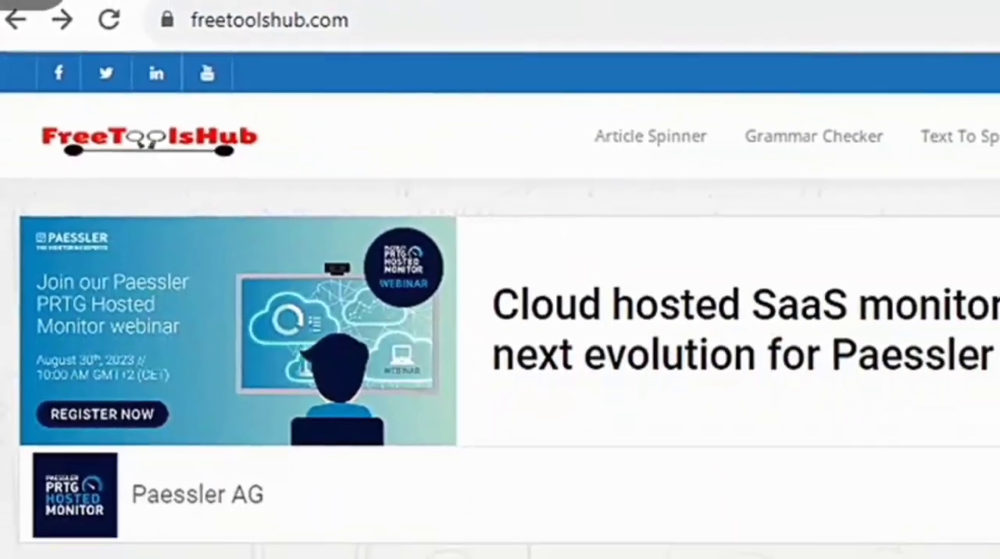
Scroll the FreeToolsHub tool collection until the Bulk Email Validator icon is visible.
{"action": "scroll", "scroll_direction": "down", "scroll_amount": 3}
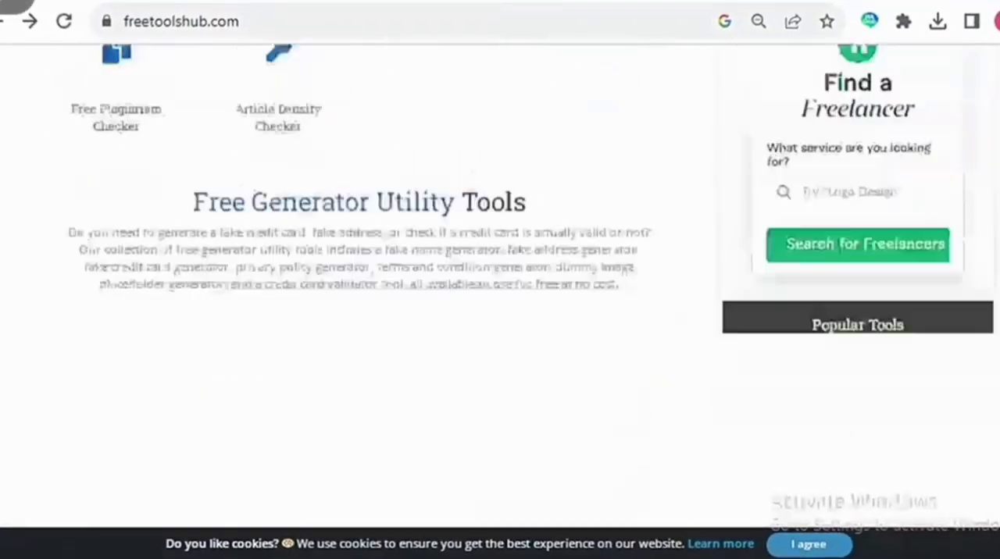
{"action": "scroll", "scroll_direction": "up", "scroll_amount": 3}
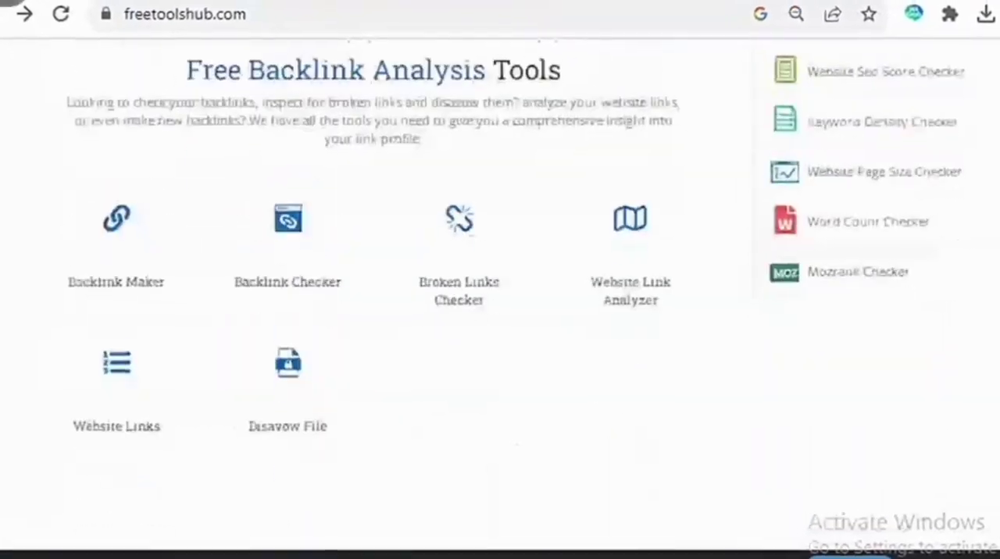
{"action": "scroll", "scroll_direction": "down", "scroll_amount": 3}
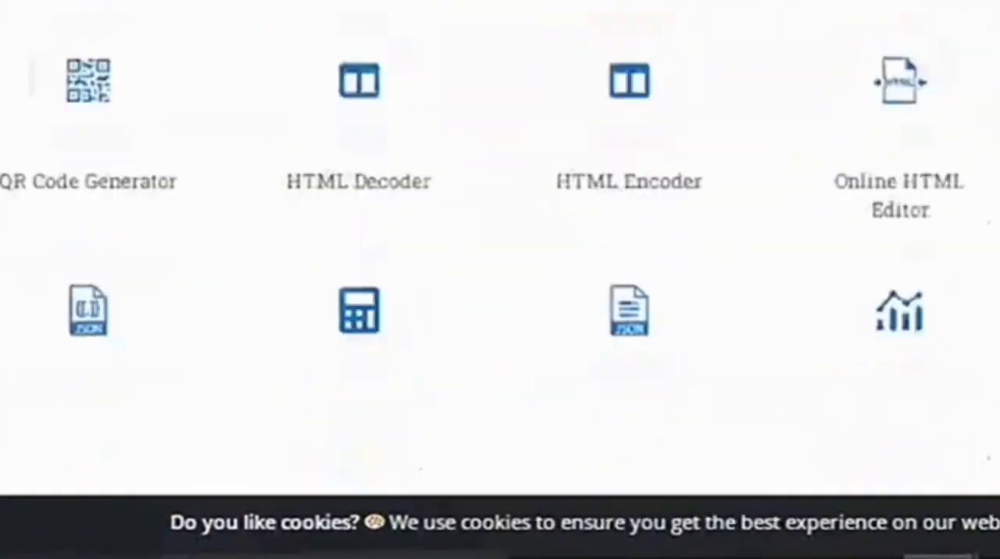
{"action": "scroll", "scroll_direction": "down", "scroll_amount": 3}
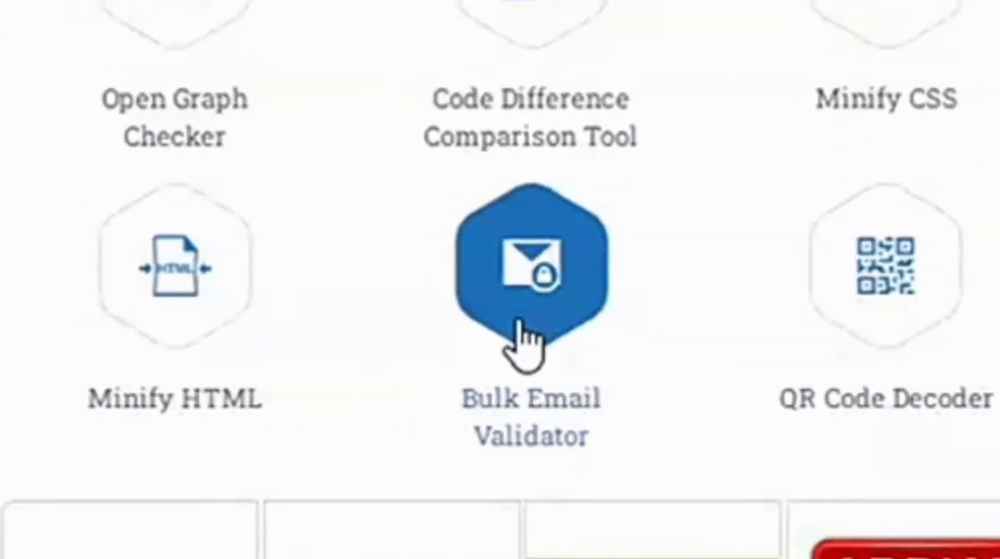
Open the Bulk Email Validator tool from the homepage.
{"action": "left_click", "coordinate": [530, 265]}
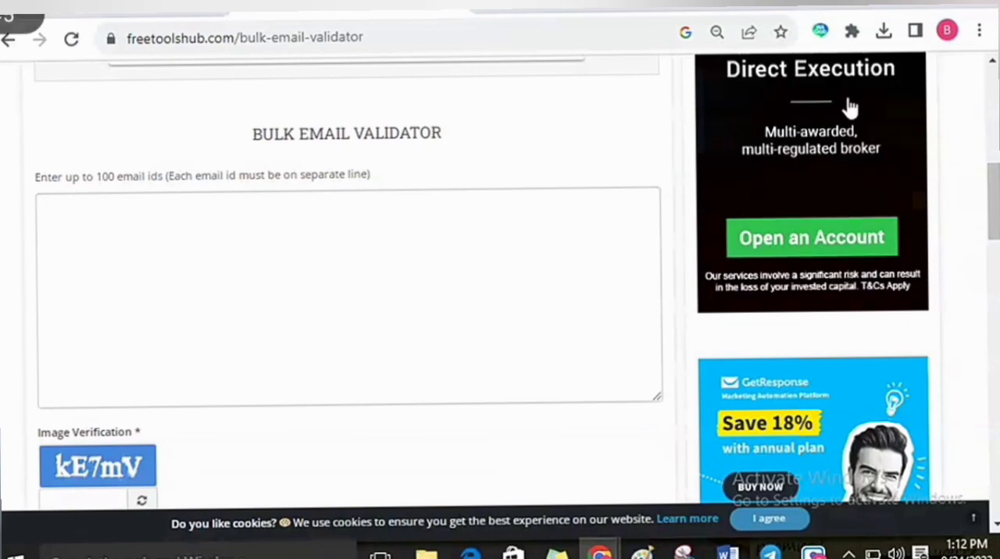
{"action": "mouse_move", "coordinate": [304, 226]}
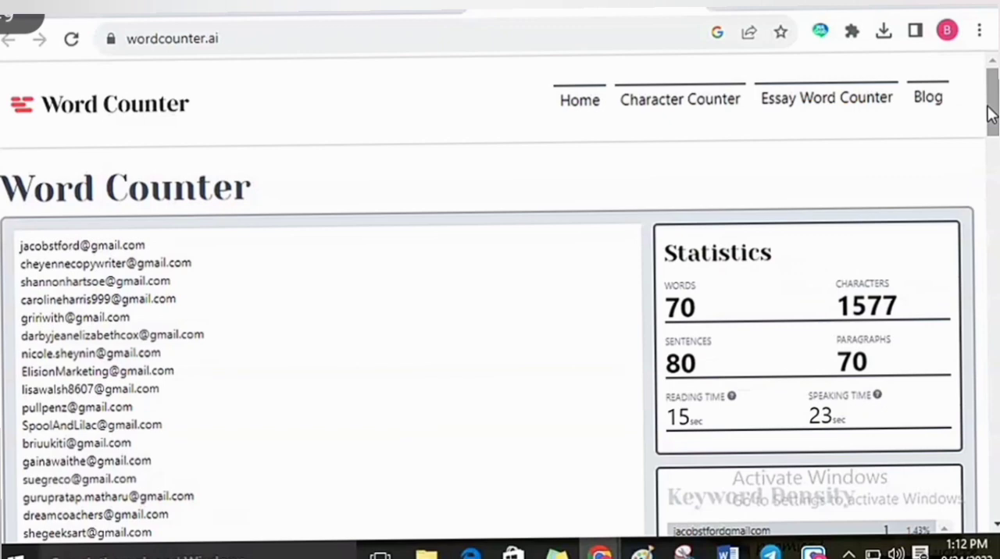
Select the 70-line email list in Word Counter and paste it into the validator's textarea.
{"action": "scroll", "scroll_direction": "down", "scroll_amount": 3}
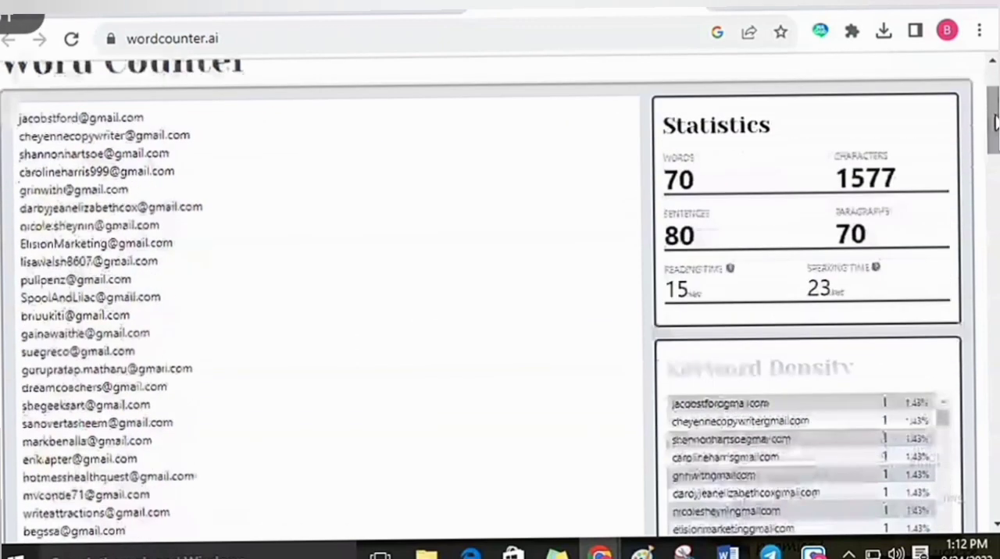
{"action": "left_click_drag", "start_coordinate": [22, 118], "coordinate": [92, 261]}
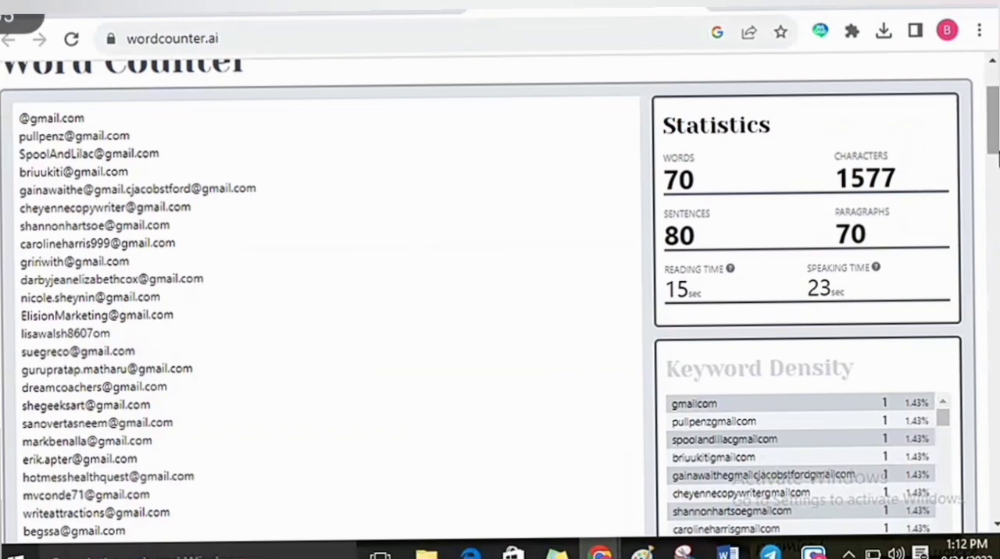
{"action": "scroll", "scroll_direction": "down", "scroll_amount": 3}
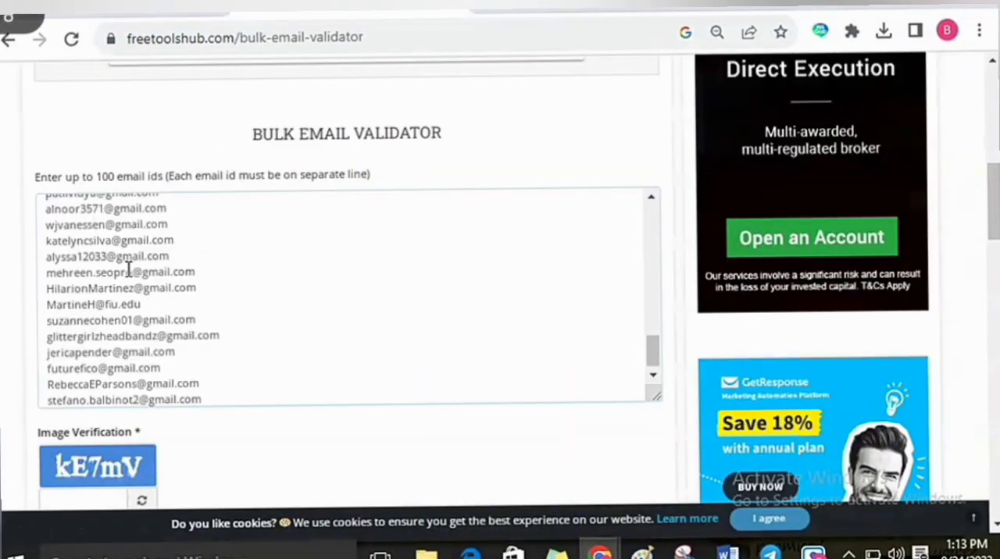
Fill the image verification field below the email list and submit it for validation.
{"action": "scroll", "scroll_direction": "down", "scroll_amount": 3}
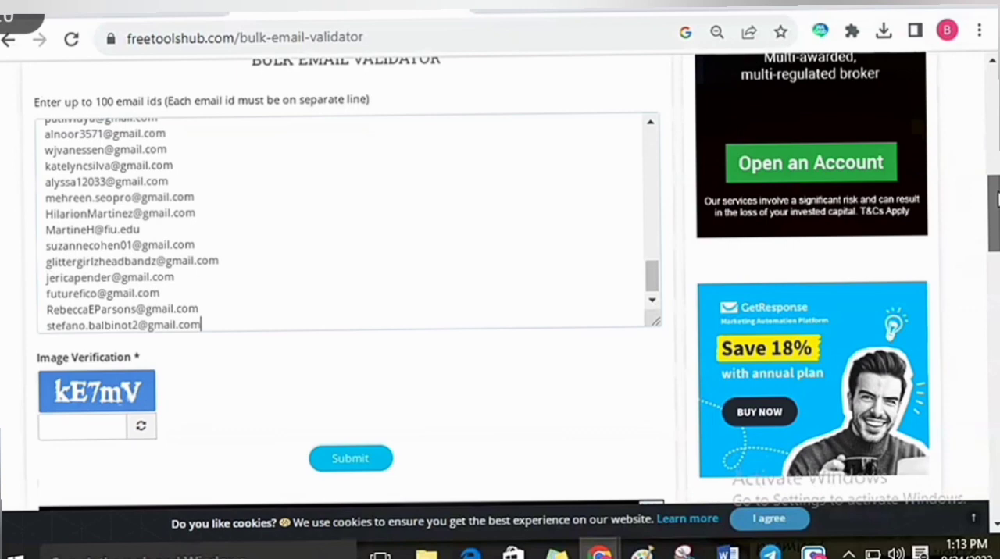
{"action": "left_click", "coordinate": [82, 427]}
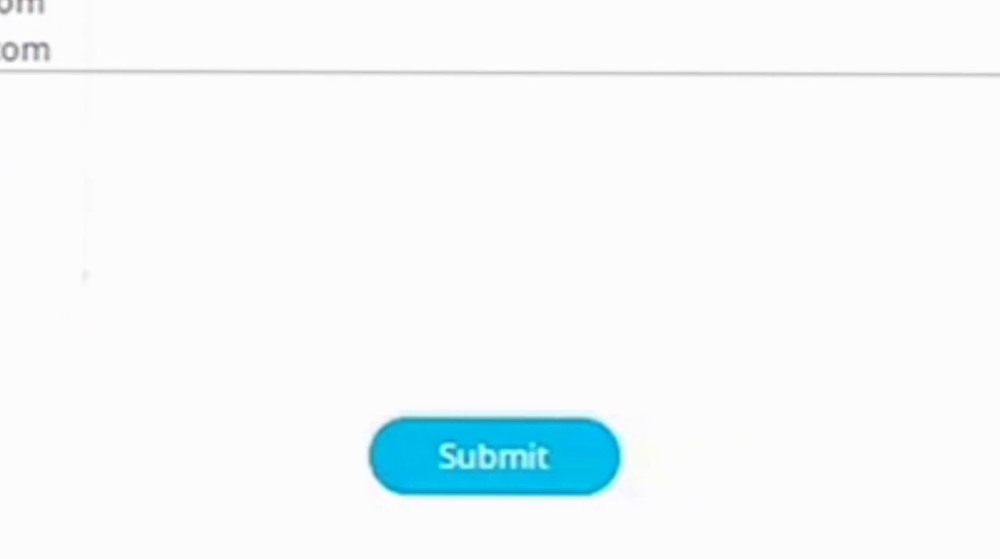
{"action": "left_click", "coordinate": [496, 460]}
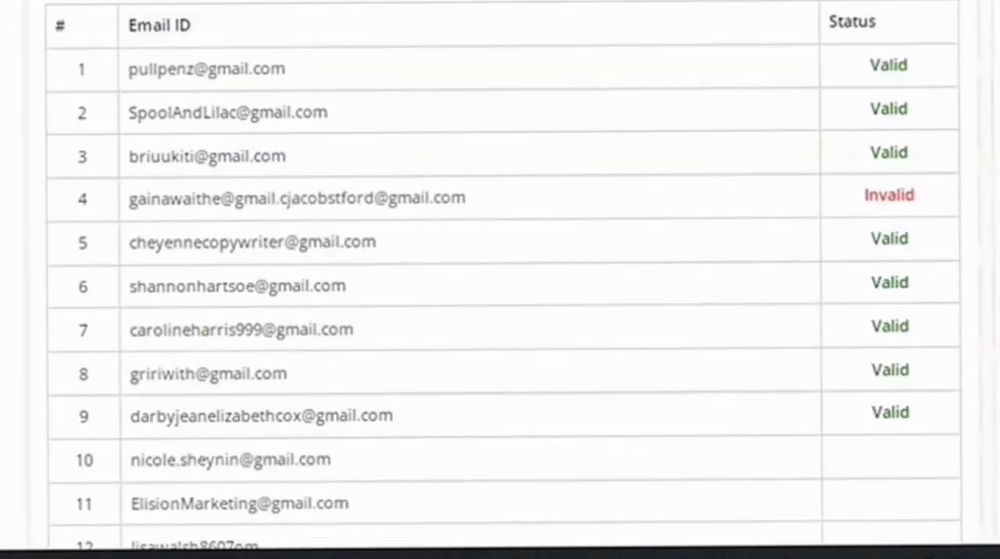
Scroll the 69-email results table down to the Export as CSV, Export as Text and Try New List buttons.
{"action": "scroll", "scroll_direction": "down", "scroll_amount": 3}
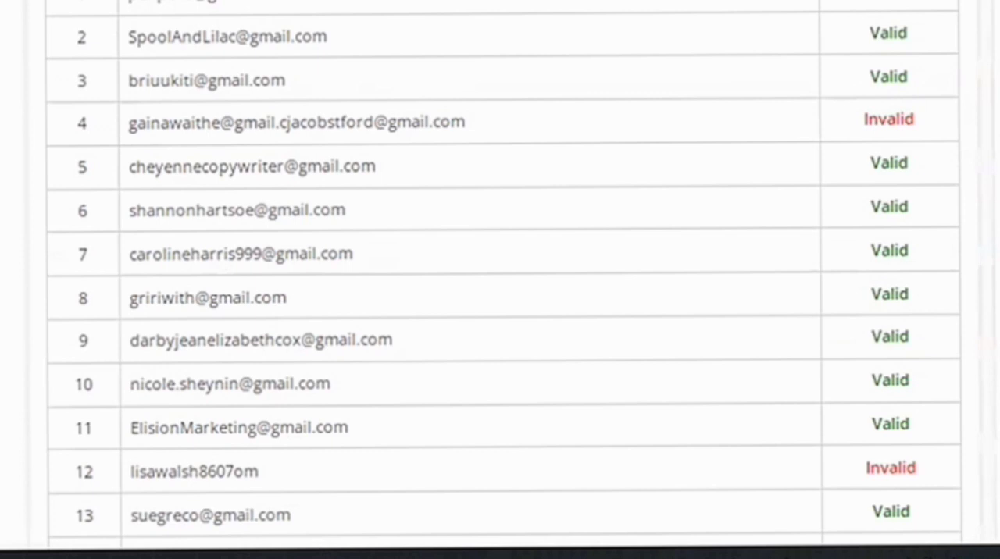
{"action": "mouse_move", "coordinate": [860, 139]}
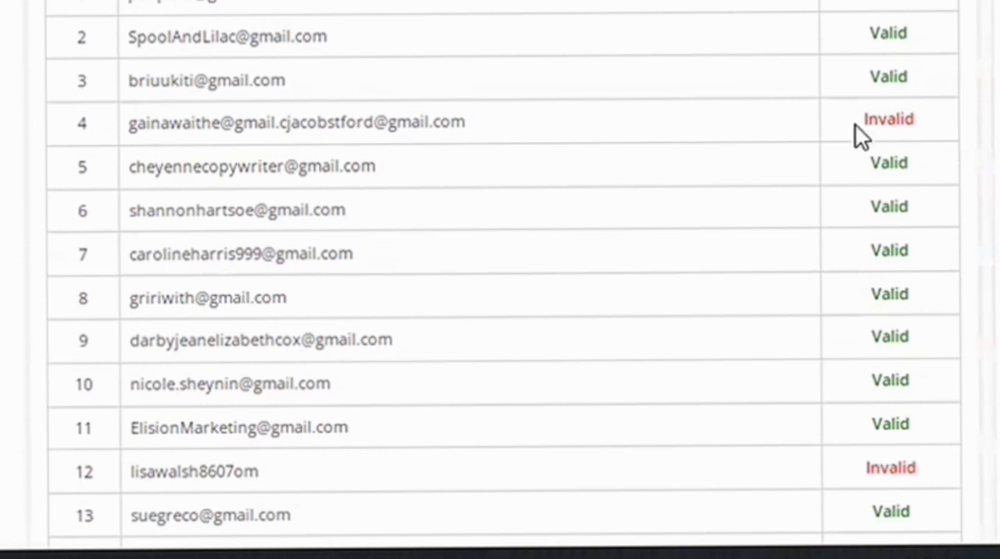
{"action": "scroll", "scroll_direction": "down", "scroll_amount": 3}
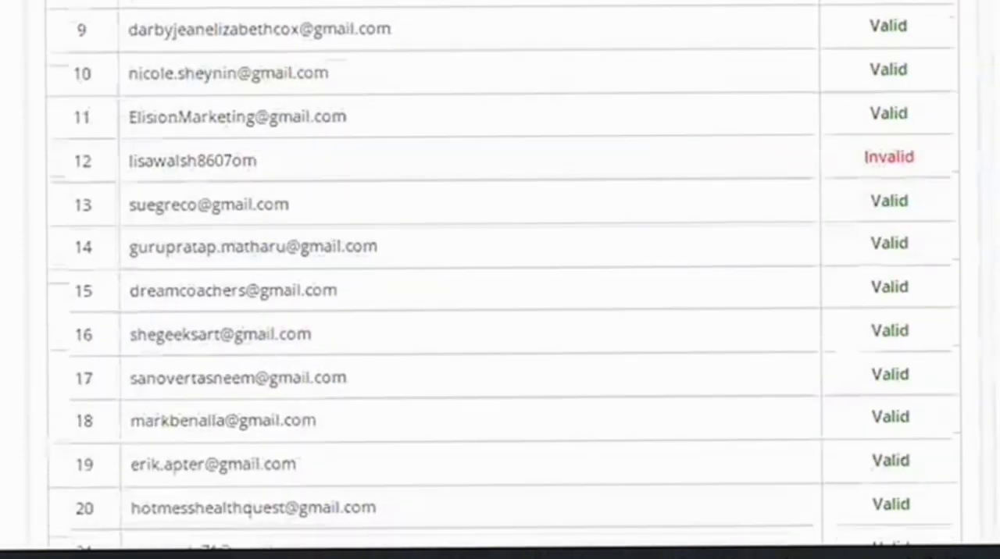
{"action": "scroll", "scroll_direction": "up", "scroll_amount": 3}
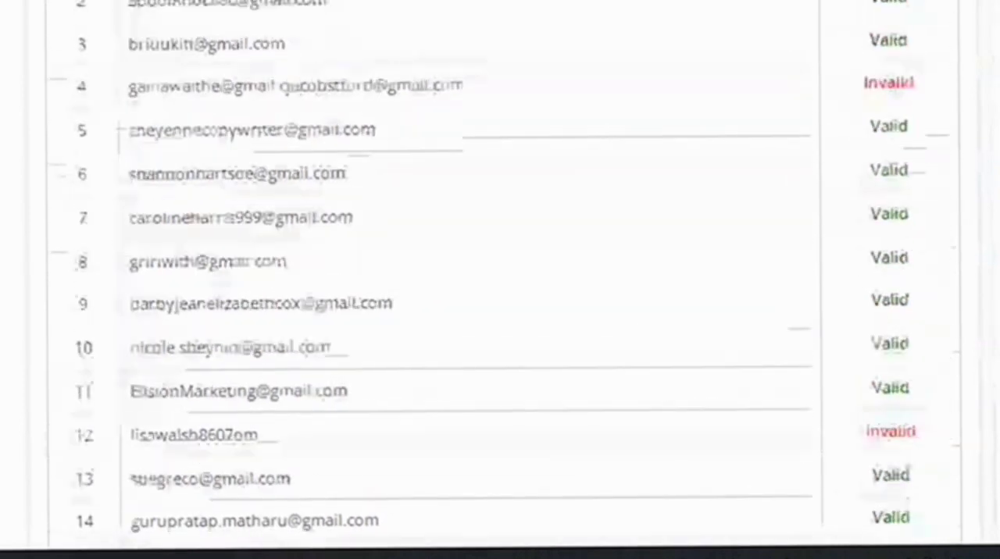
{"action": "scroll", "scroll_direction": "down", "scroll_amount": 3}
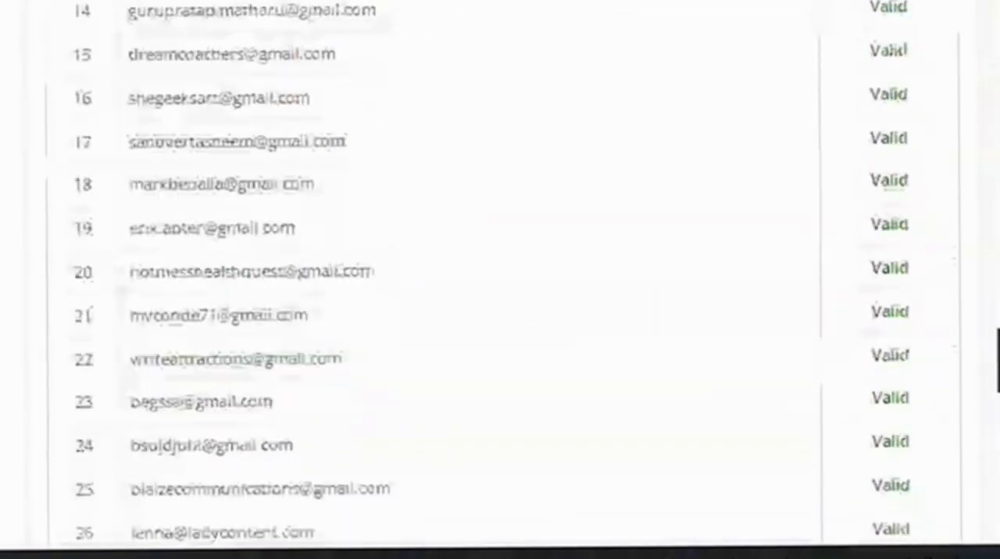
{"action": "scroll", "scroll_direction": "down", "scroll_amount": 3}
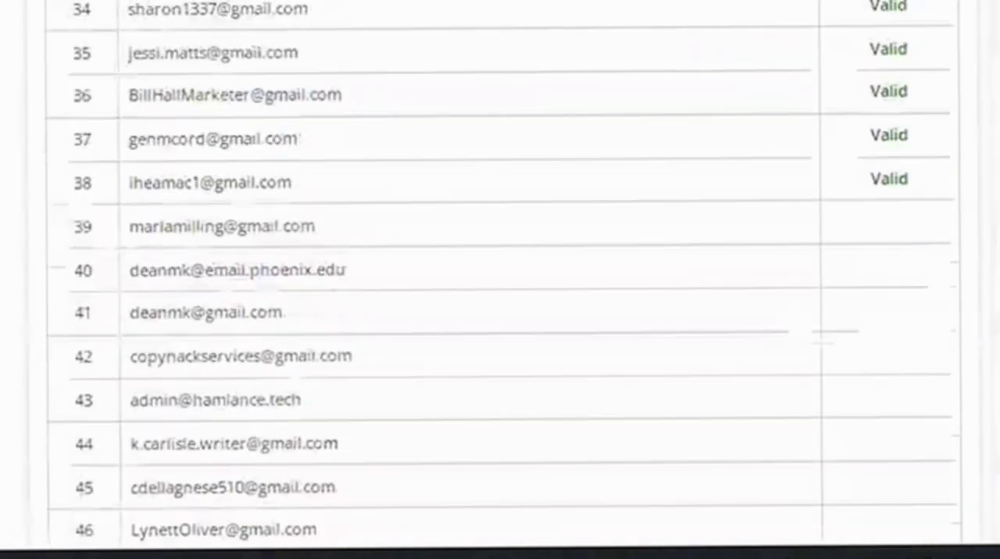
{"action": "scroll", "scroll_direction": "down", "scroll_amount": 3}
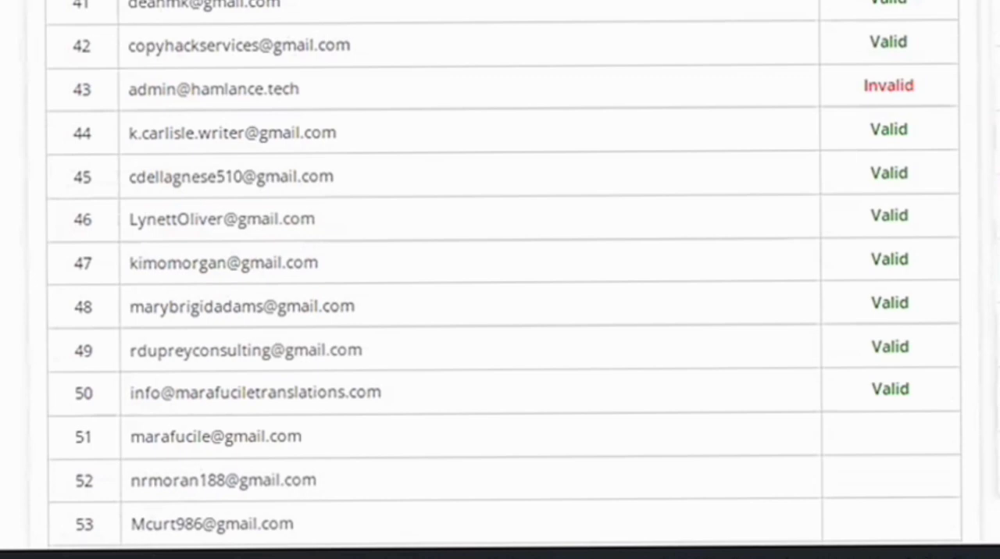
{"action": "scroll", "scroll_direction": "down", "scroll_amount": 3}
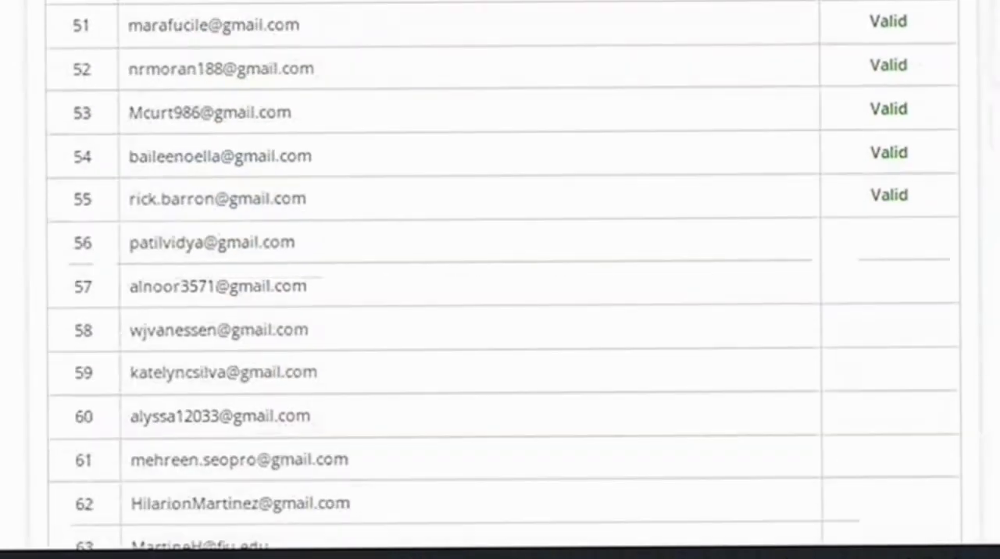
{"action": "scroll", "scroll_direction": "down", "scroll_amount": 3}
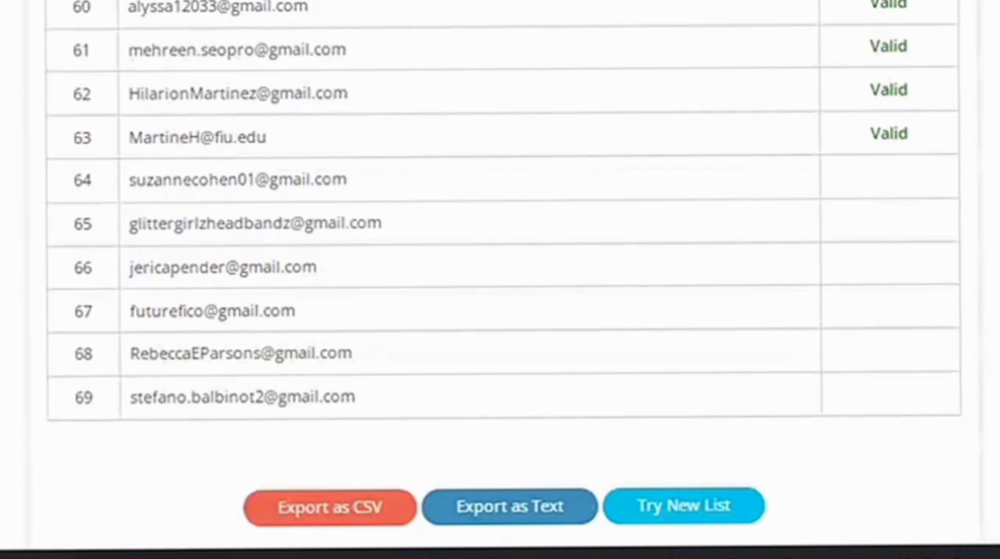
{"action": "scroll", "scroll_direction": "down", "scroll_amount": 3}
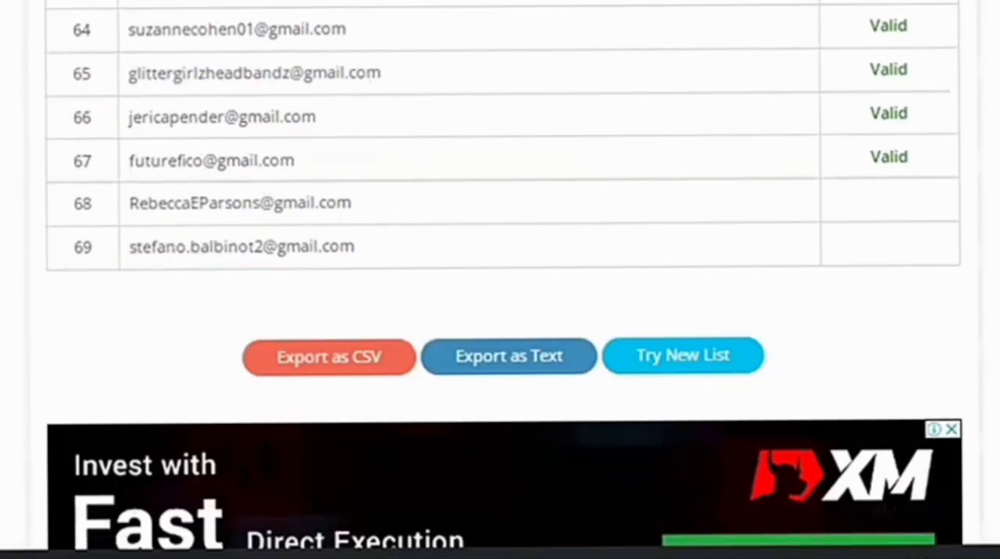